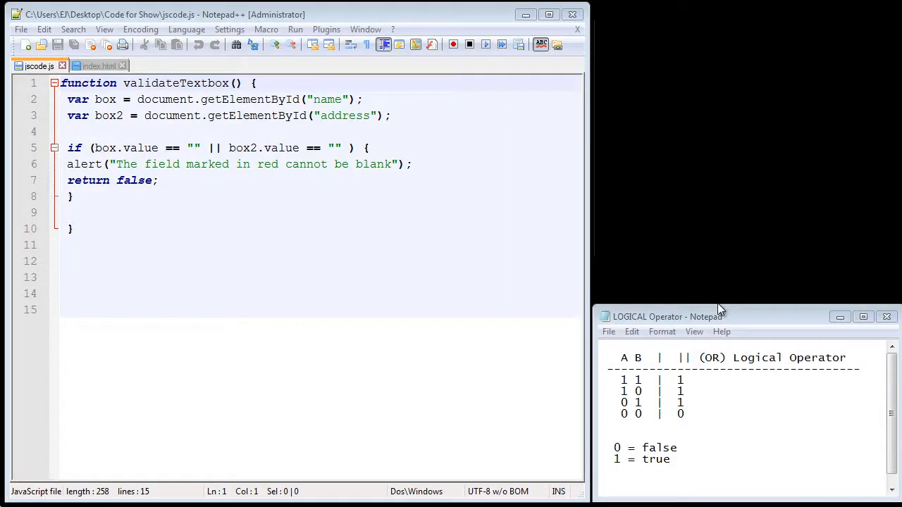
pyautogui.moveTo(714, 307)
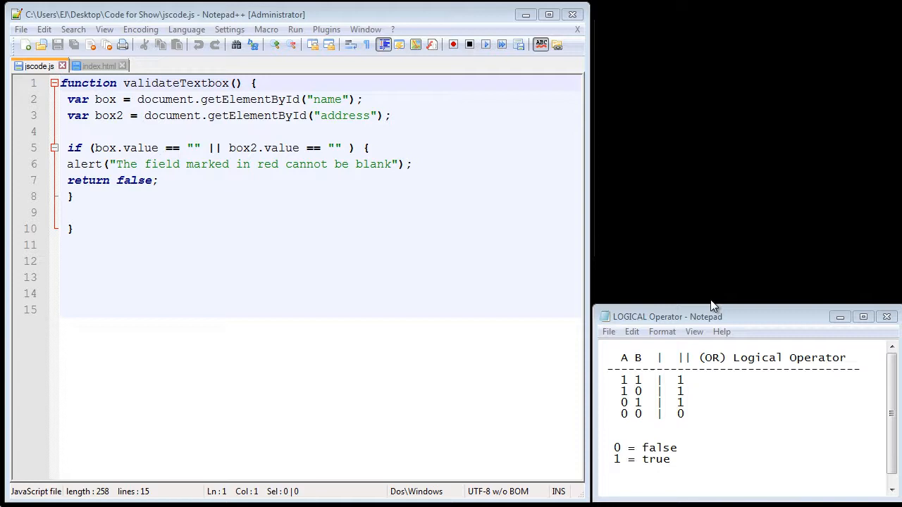
pyautogui.moveTo(631, 275)
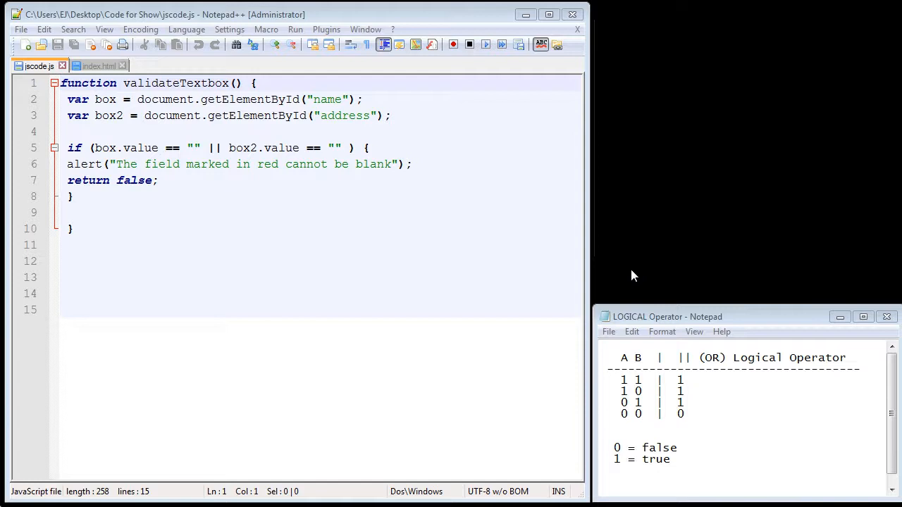
pyautogui.moveTo(516, 205)
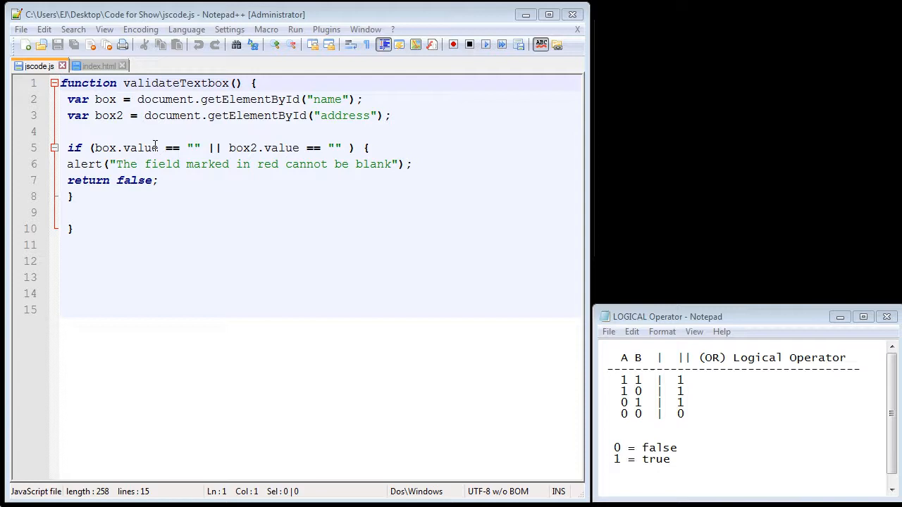
pyautogui.moveTo(144, 148)
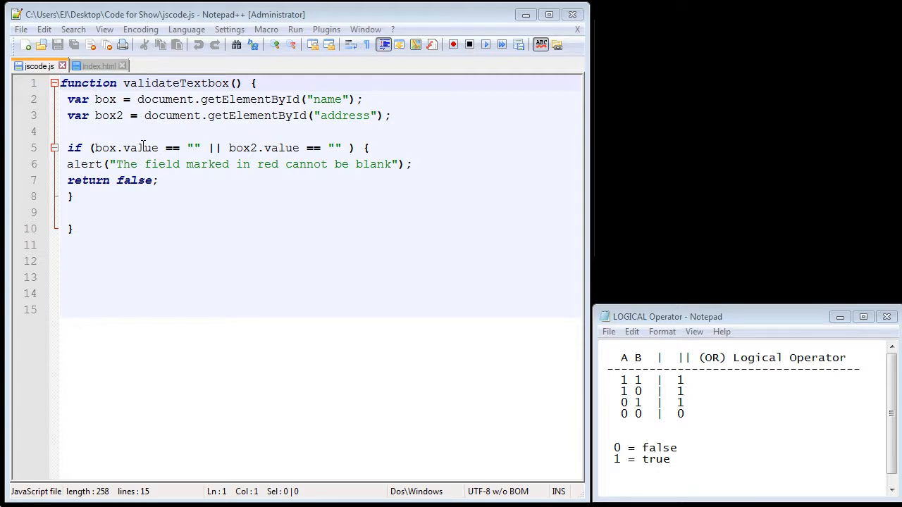
# Edit line 5 so the first condition reads box.value.length < 5.
pyautogui.click(143, 148)
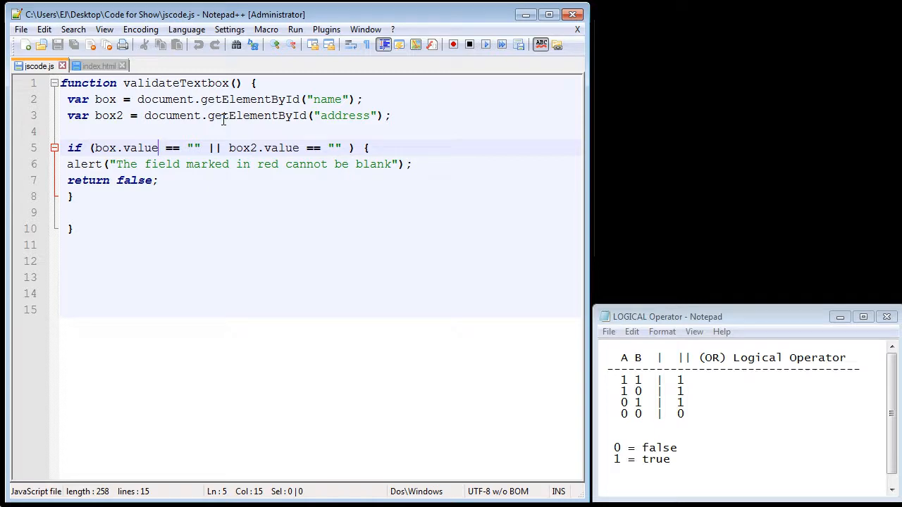
pyautogui.write('length')
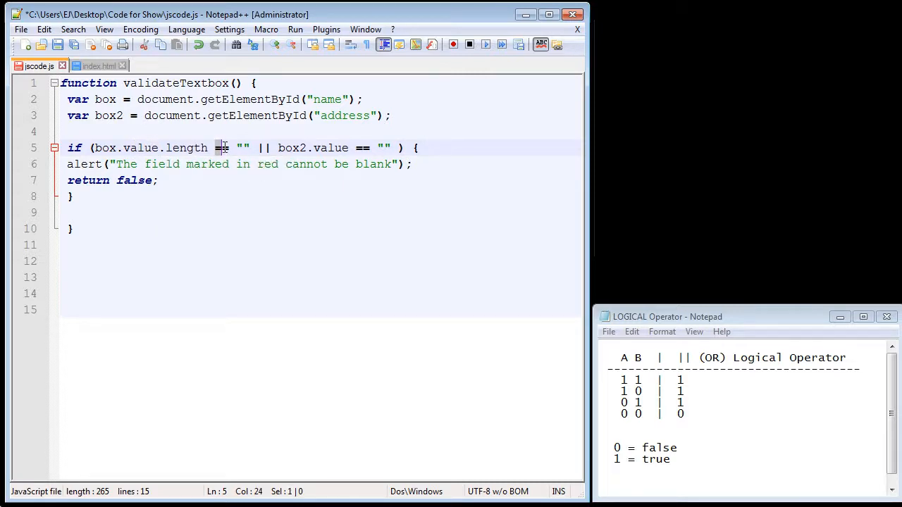
pyautogui.write('<')
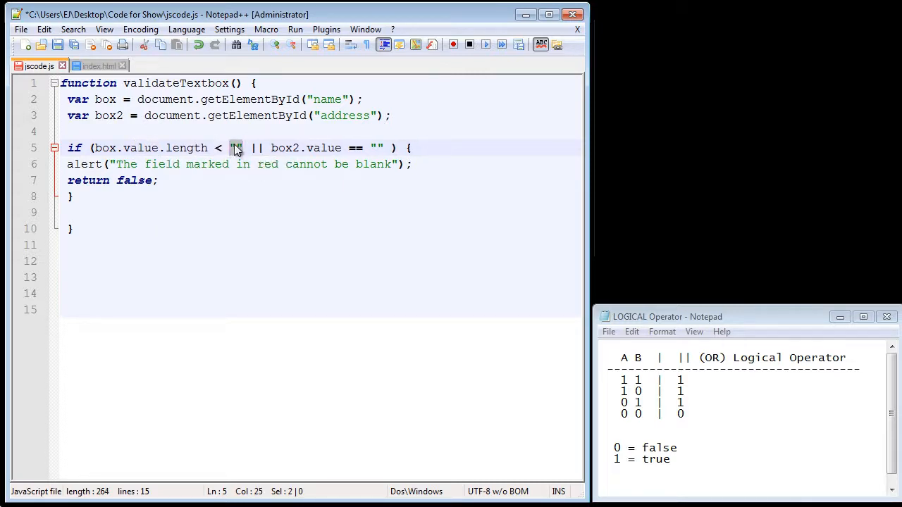
pyautogui.write('5')
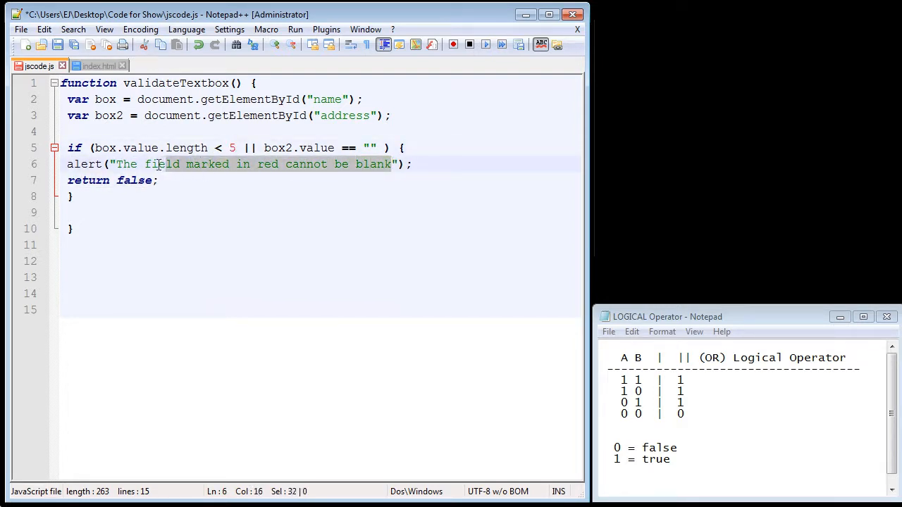
# Reword the alert to "Please enter at least 5 characters" and make the second condition box2.value.length < 5.
pyautogui.write('Pl");')
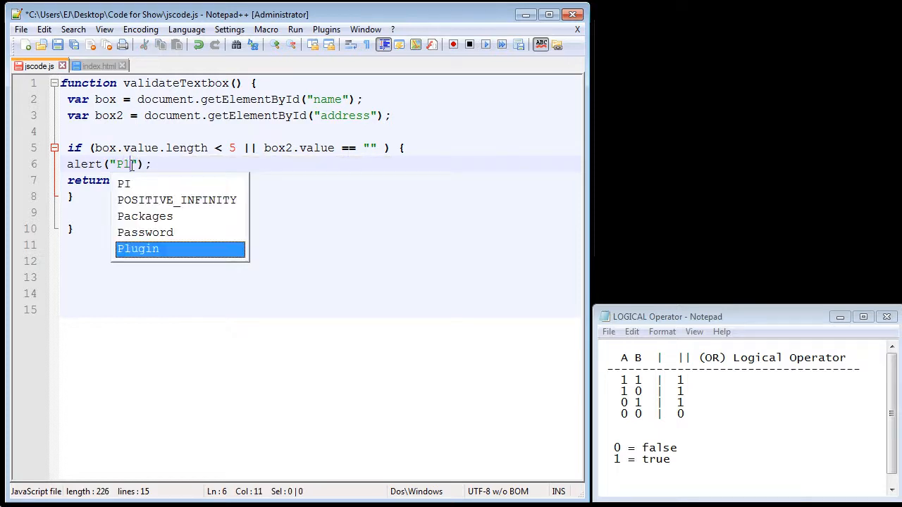
pyautogui.write('ease enter')
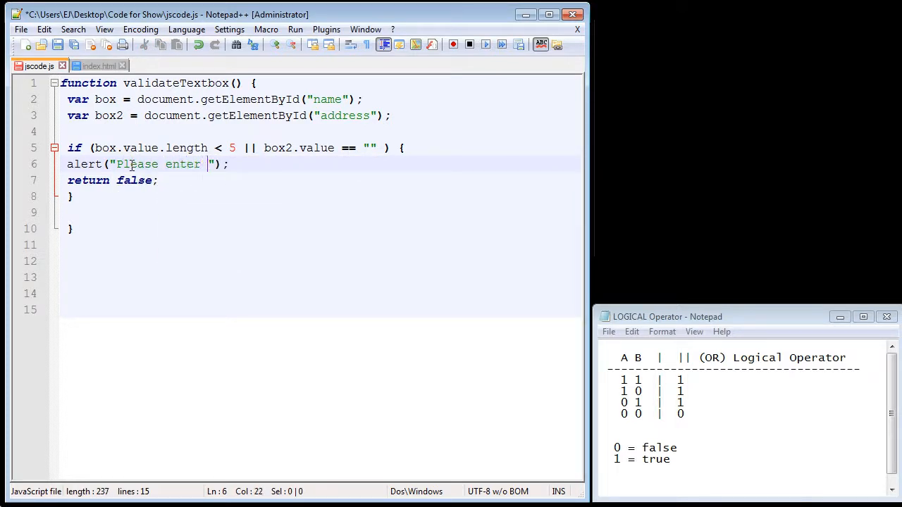
pyautogui.write('at least 4')
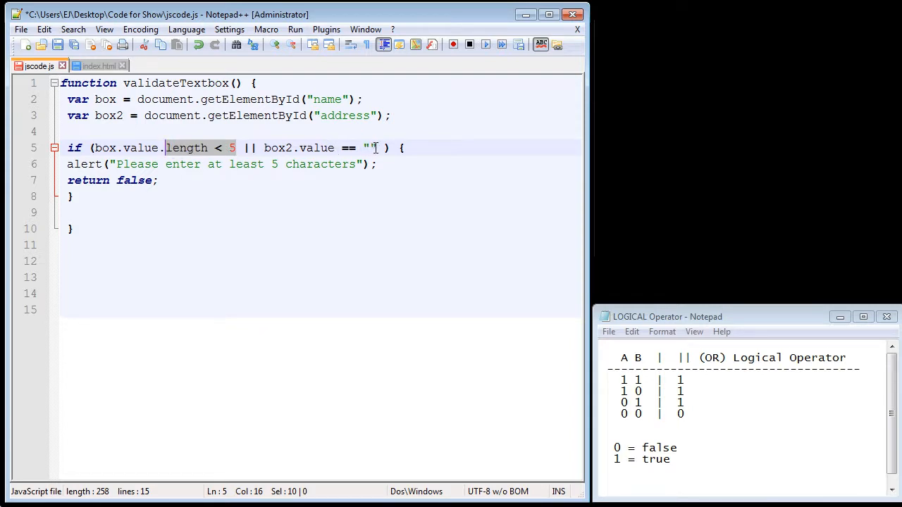
pyautogui.write('length < 5')
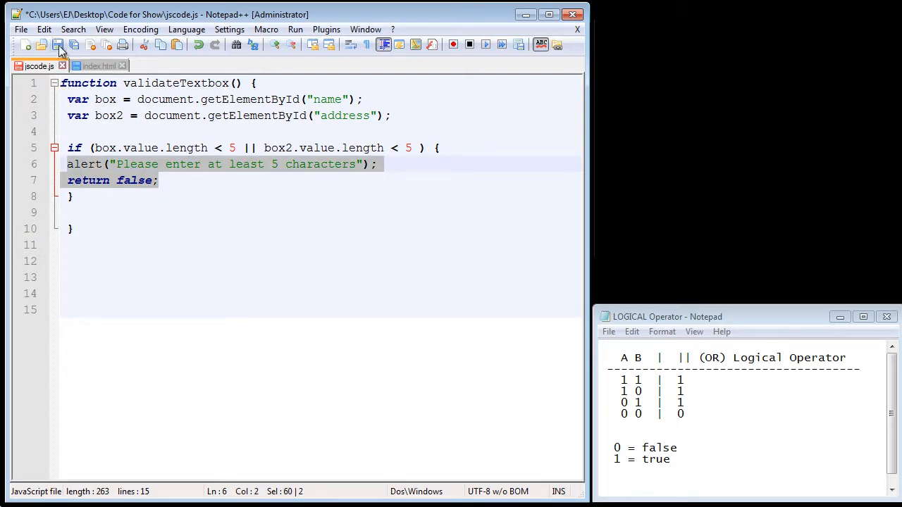
# Launch index.html in Chrome, submit a too-short name and dismiss the 5-character alert.
pyautogui.click(99, 66)
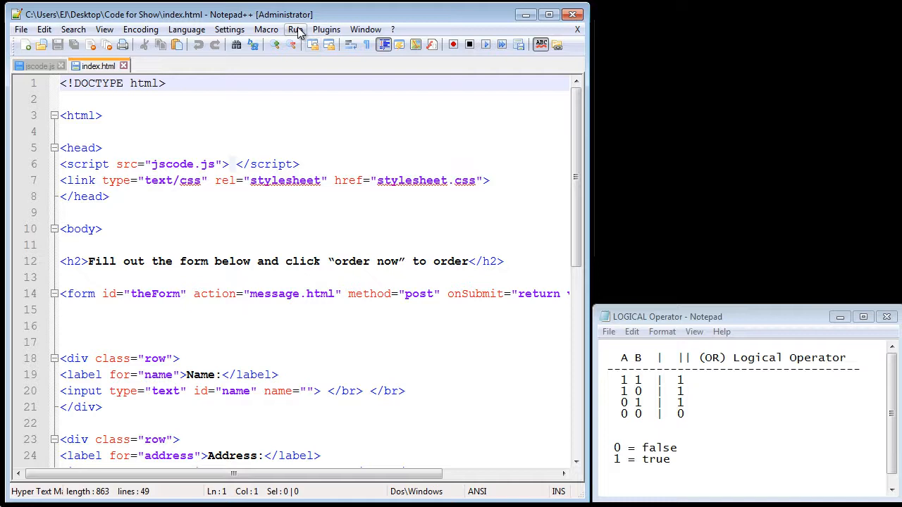
pyautogui.click(296, 29)
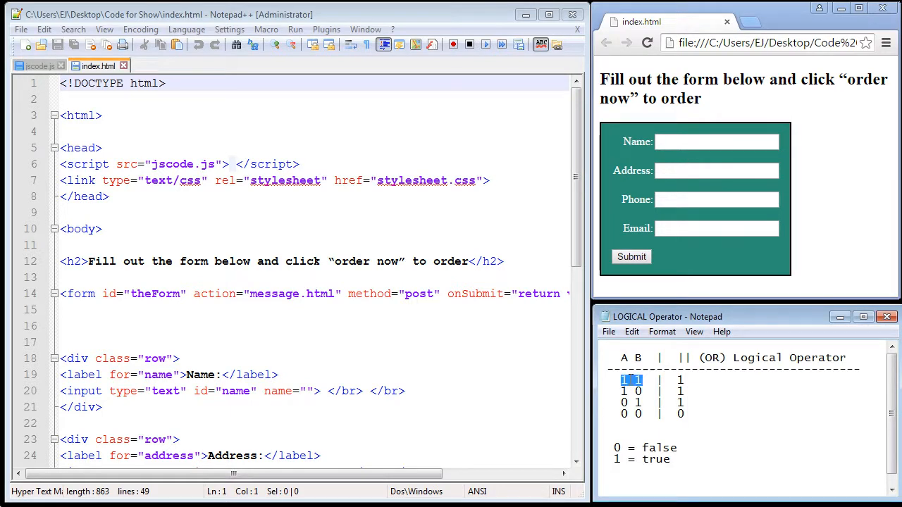
pyautogui.write('a')
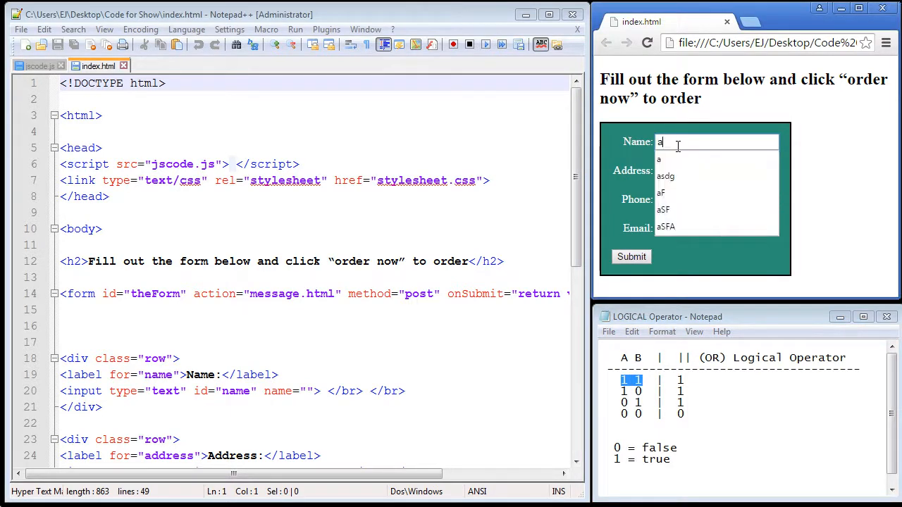
pyautogui.write('asg')
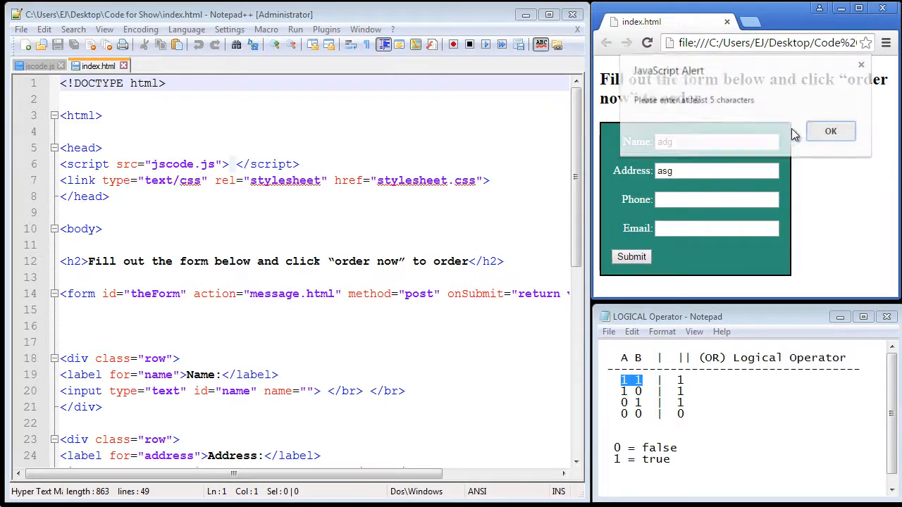
pyautogui.click(830, 131)
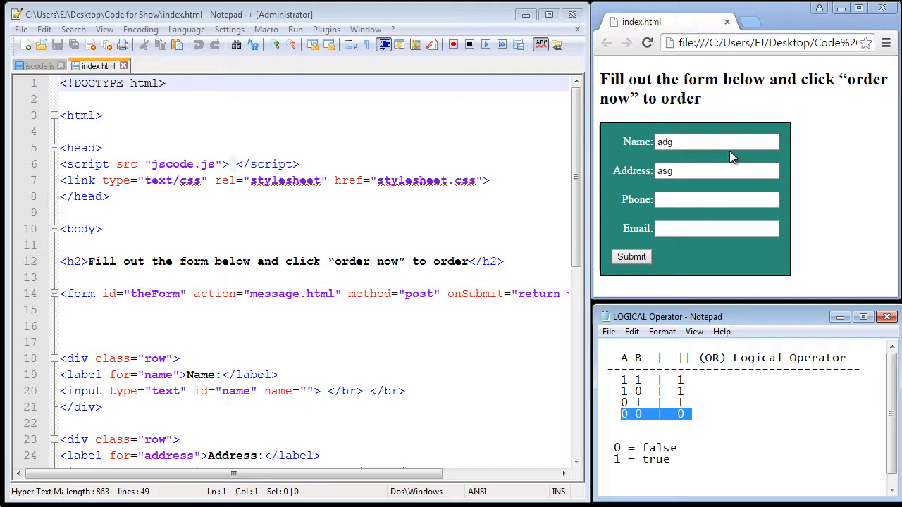
# Enter a longer name "gasdg" and submit the order form successfully.
pyautogui.write('gasdg')
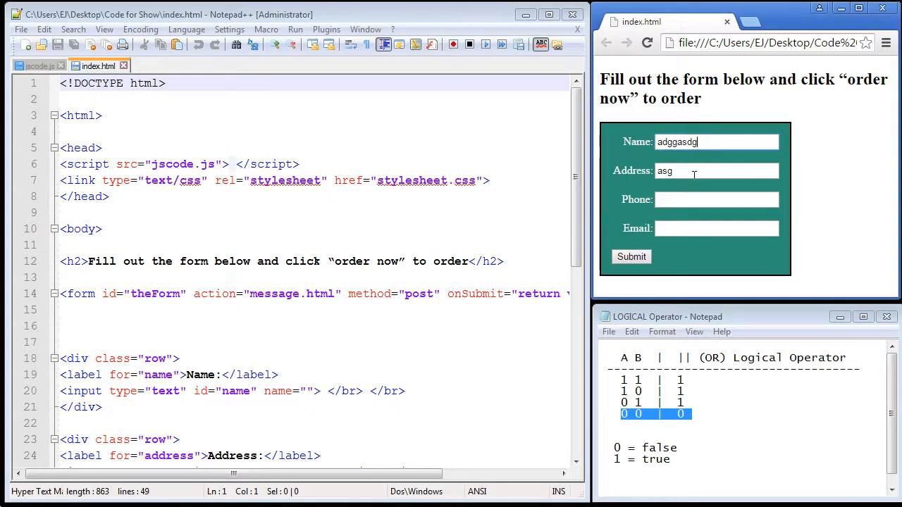
pyautogui.click(631, 257)
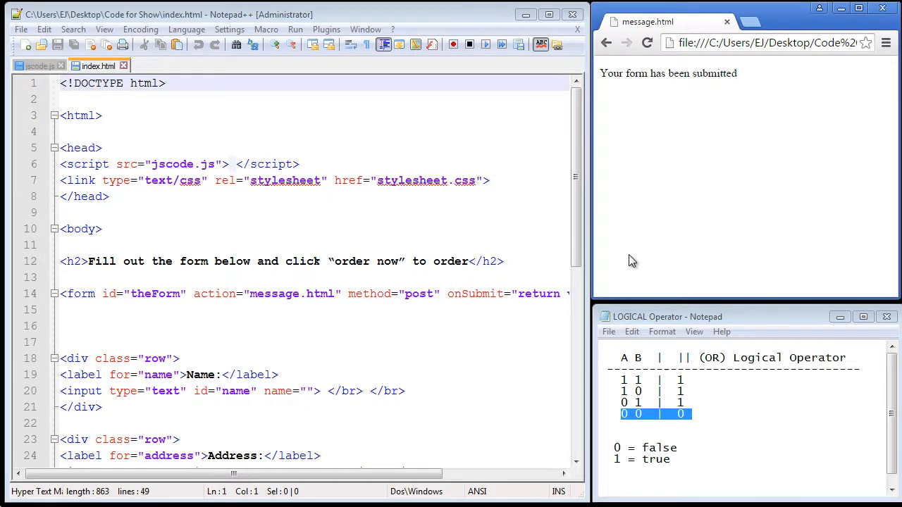
pyautogui.moveTo(694, 172)
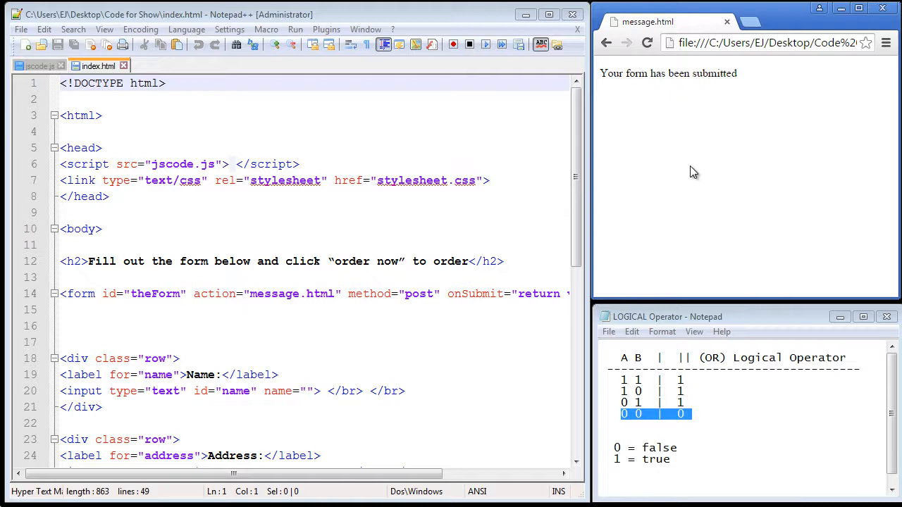